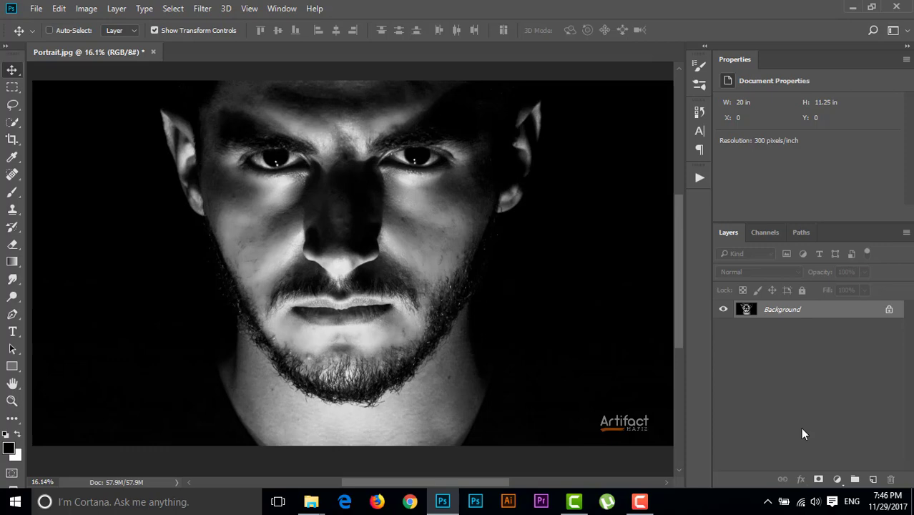
mouse_move(790, 395)
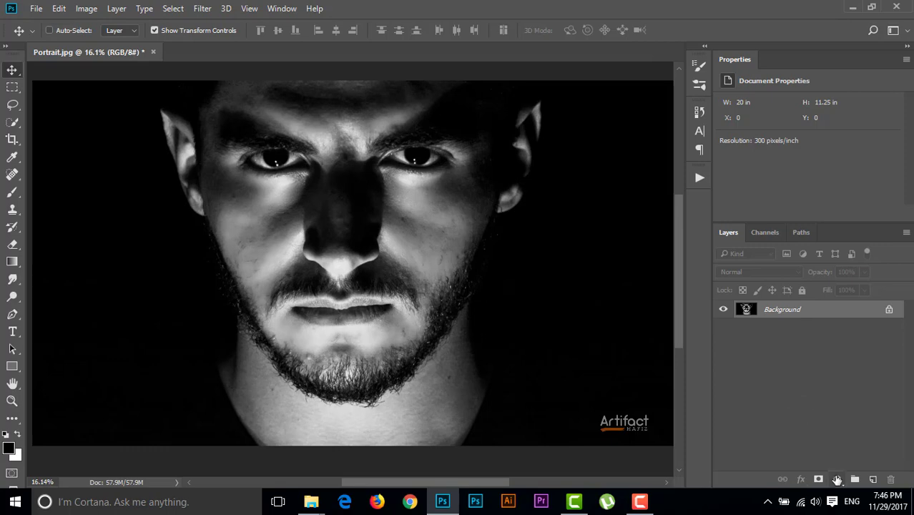
Add an Exposure adjustment layer above the portrait's background layer.
click(835, 479)
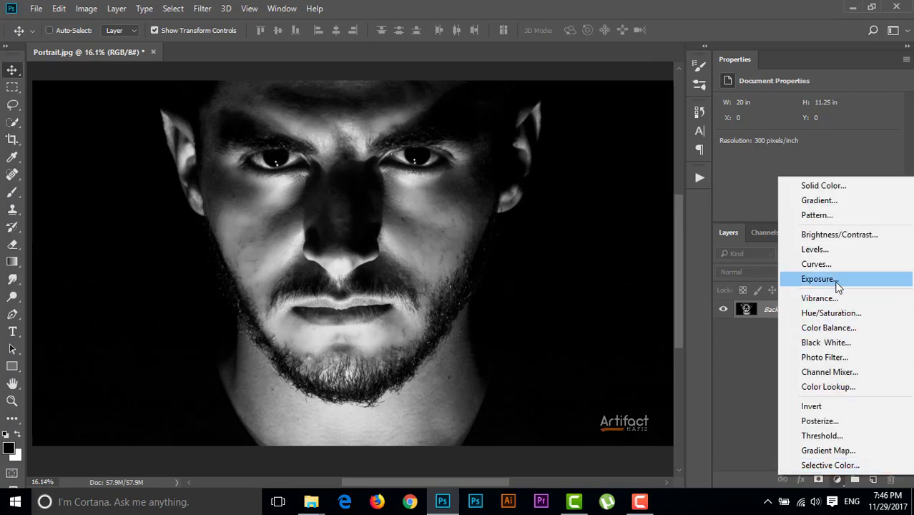
click(818, 277)
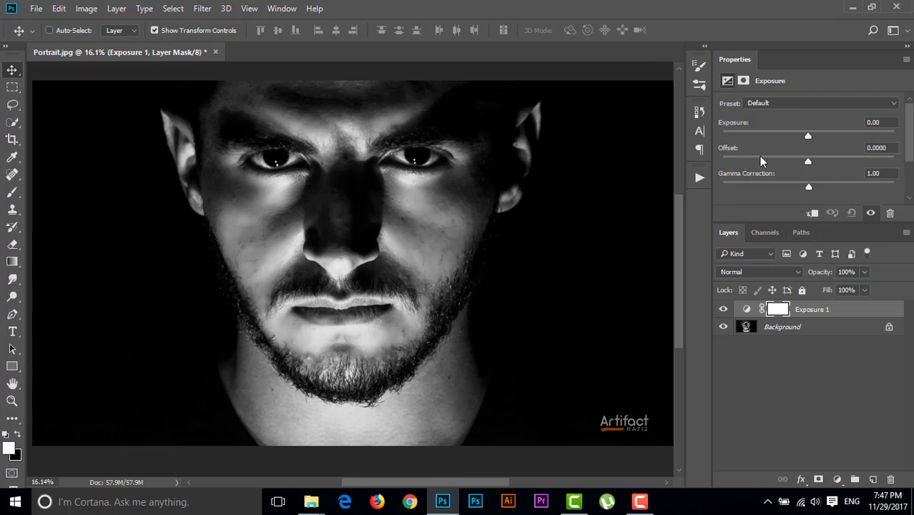
mouse_move(728, 127)
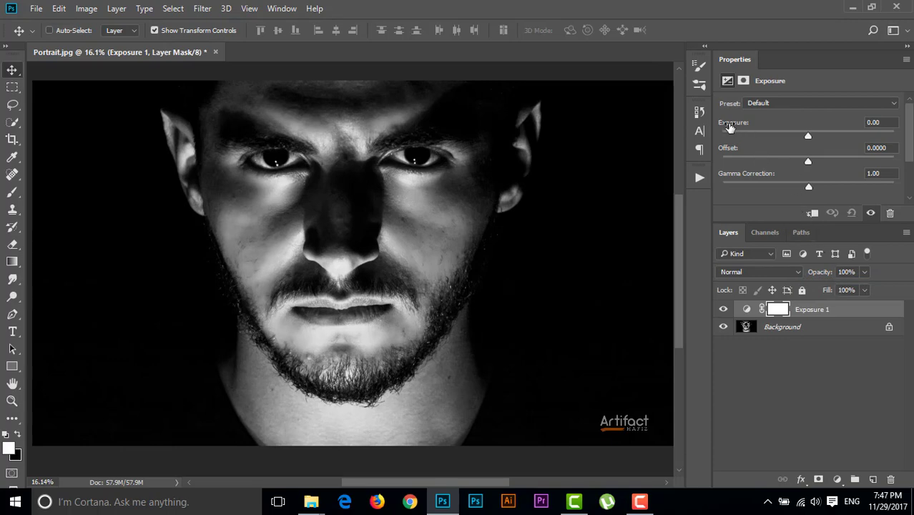
mouse_move(771, 180)
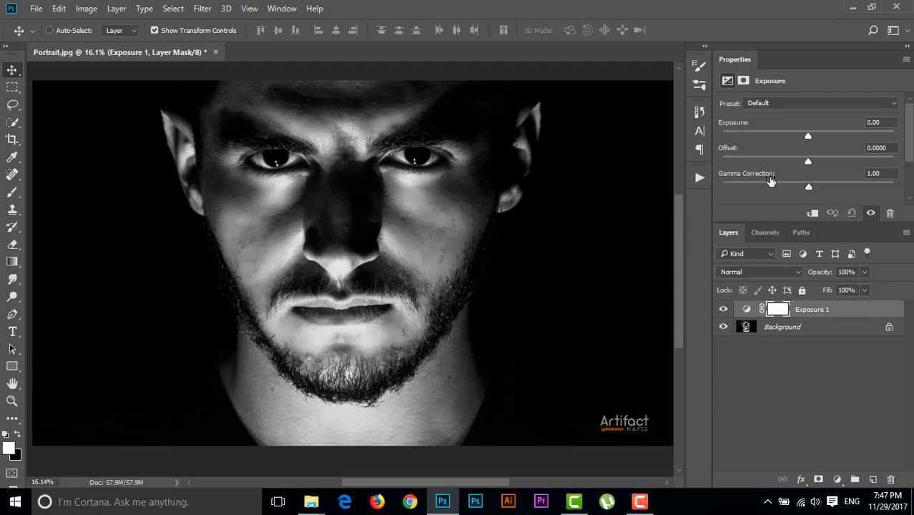
mouse_move(778, 181)
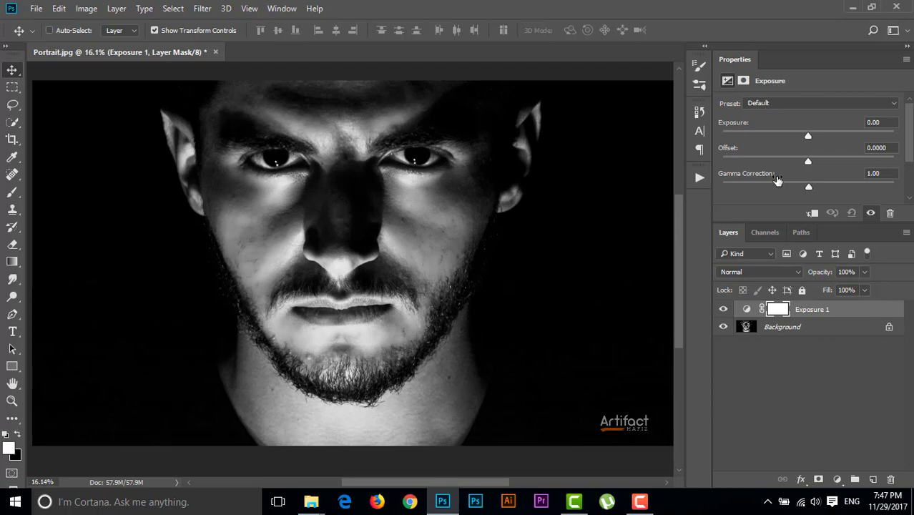
mouse_move(803, 166)
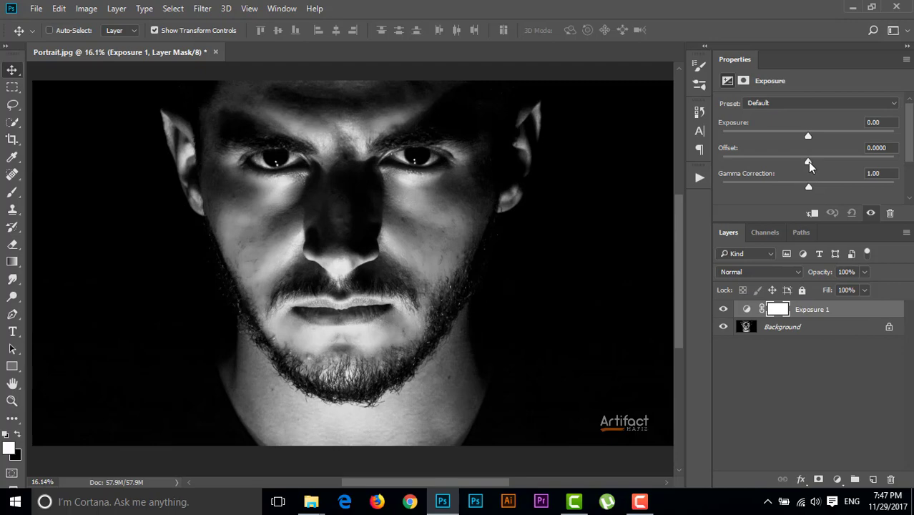
Raise the Exposure offset to about +0.027 so the black background lifts to matte grey.
drag(809, 163, 813, 163)
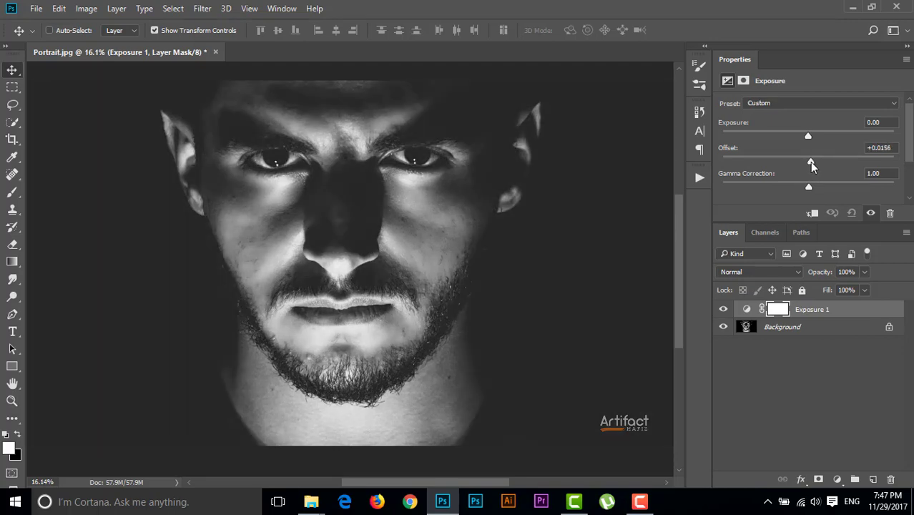
drag(807, 161, 813, 160)
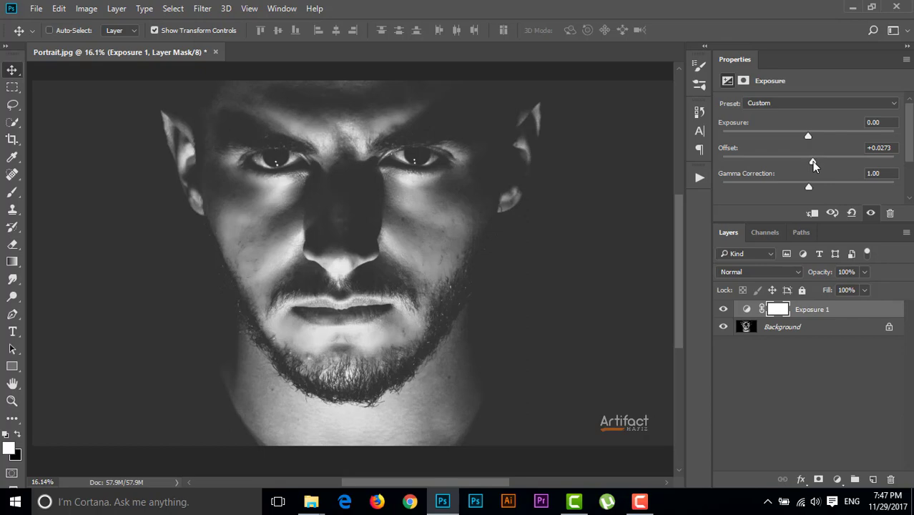
mouse_move(809, 189)
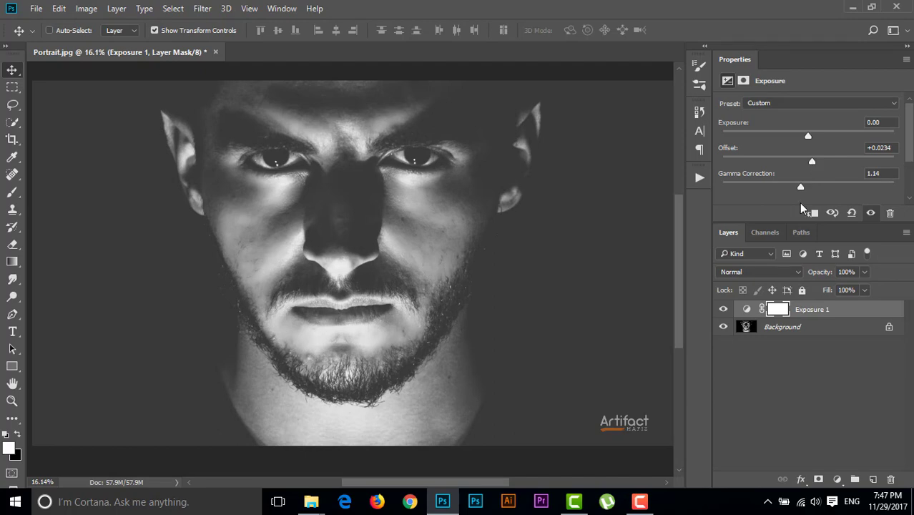
click(724, 309)
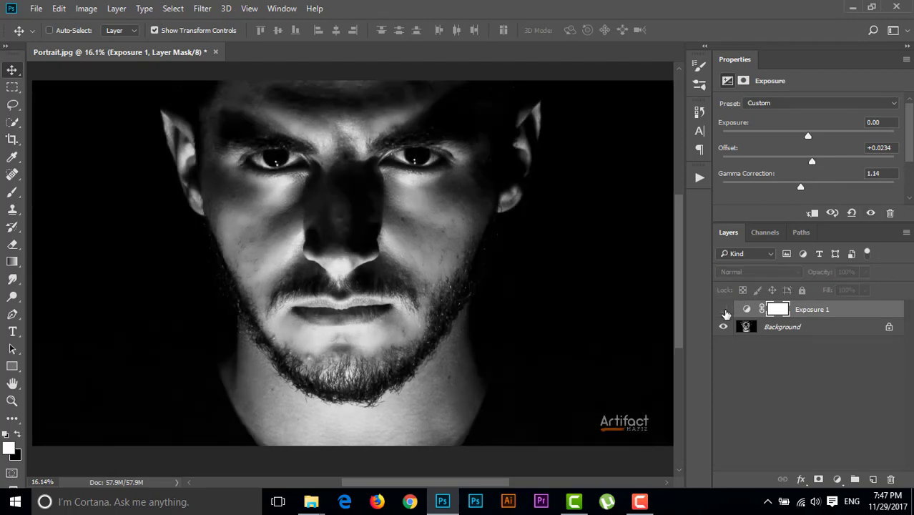
click(724, 309)
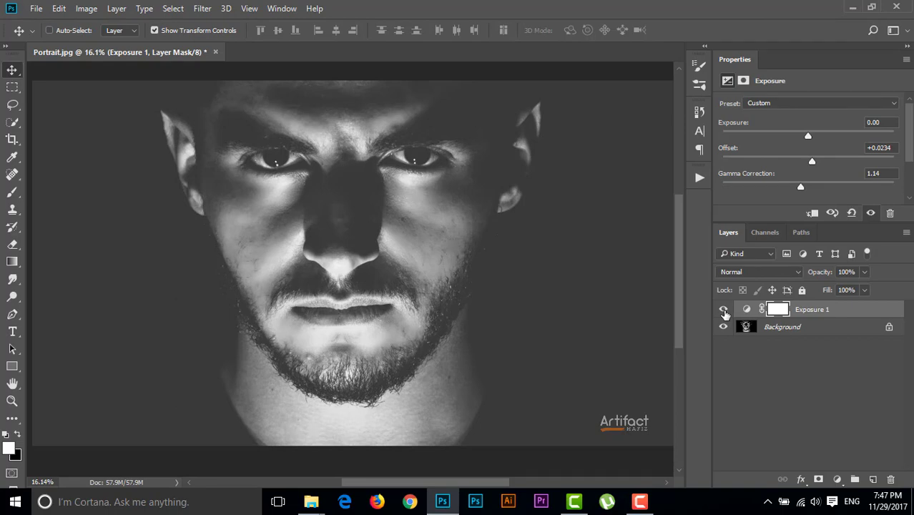
click(725, 309)
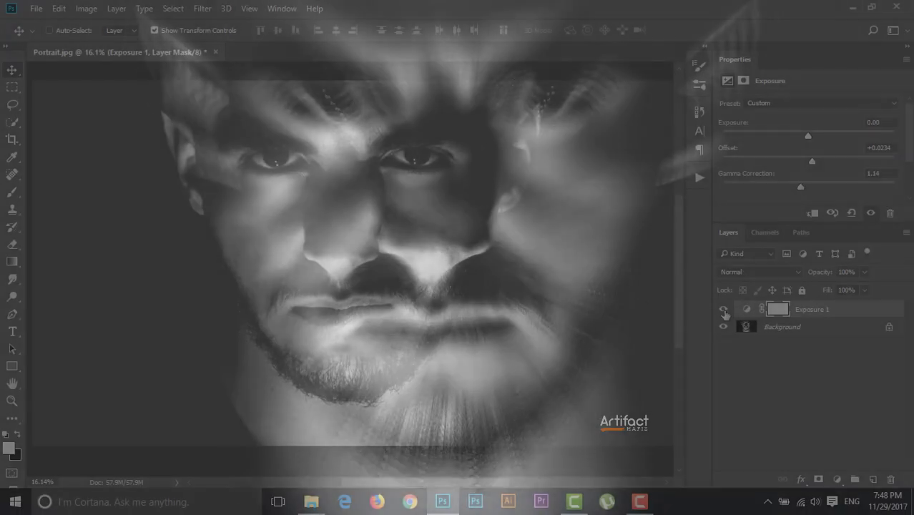